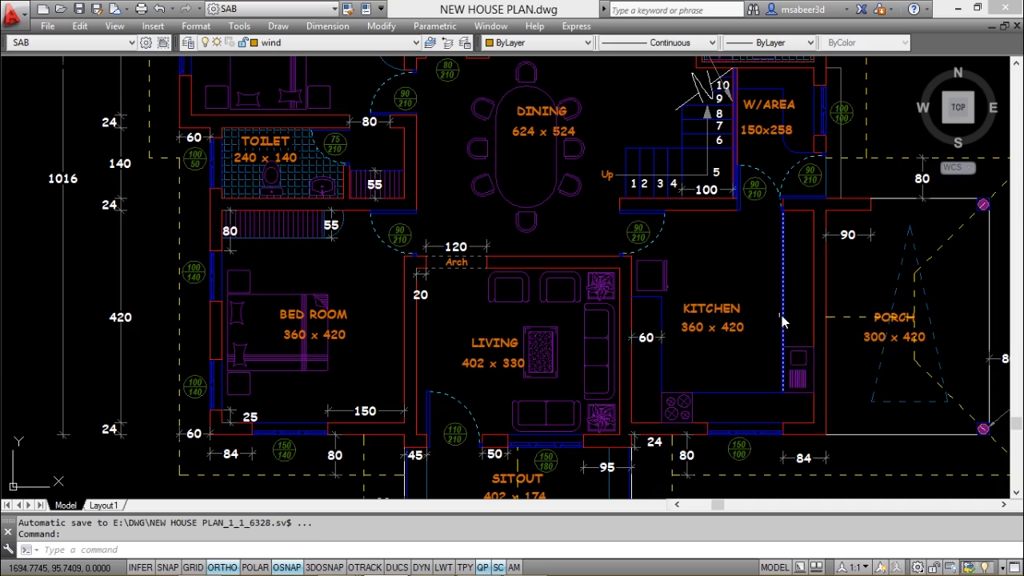
Step: Move to a blank drawing and start SKETCH in Lines mode for freehand input
scroll("down", 3)
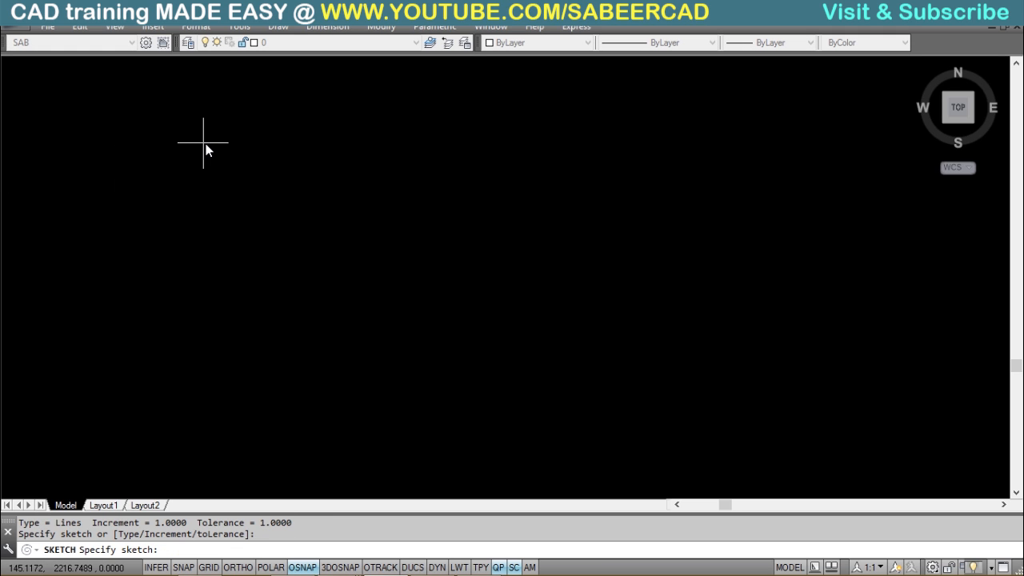
Step: Trace a freehand wavy curve left to right, recorded as 182 short lines
left_click_drag(205, 144, 275, 224)
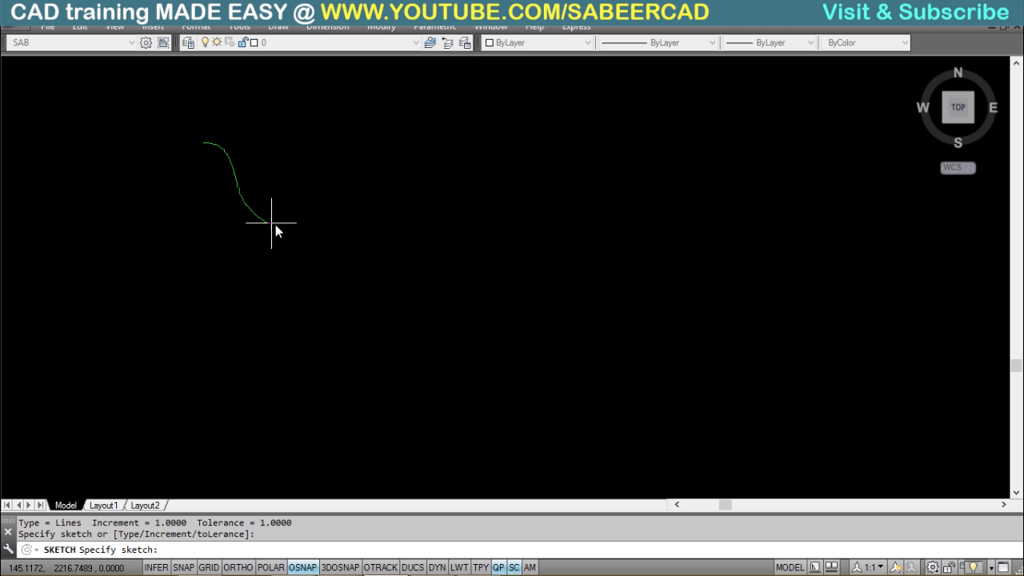
left_click_drag(269, 221, 532, 253)
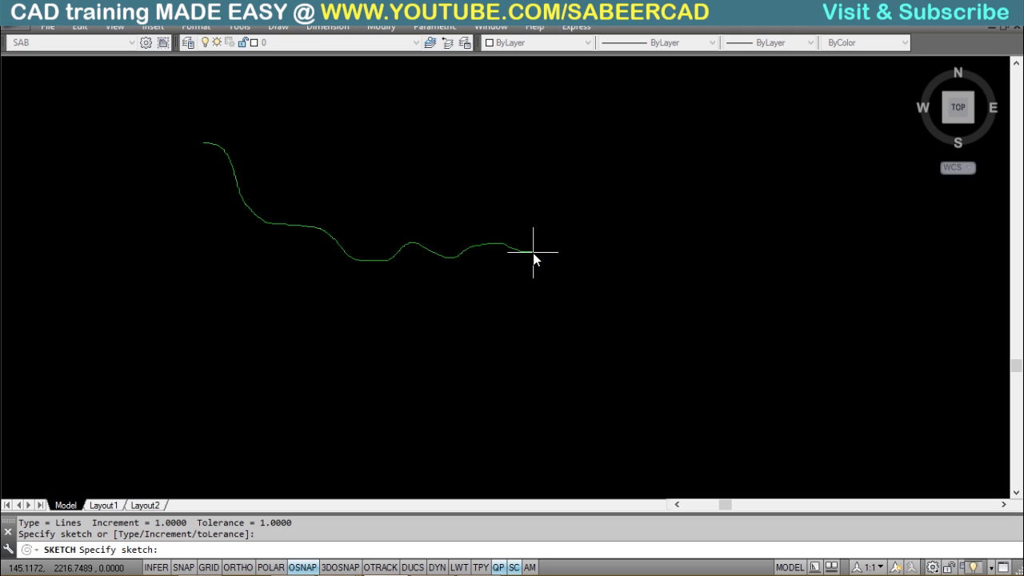
mouse_move(586, 253)
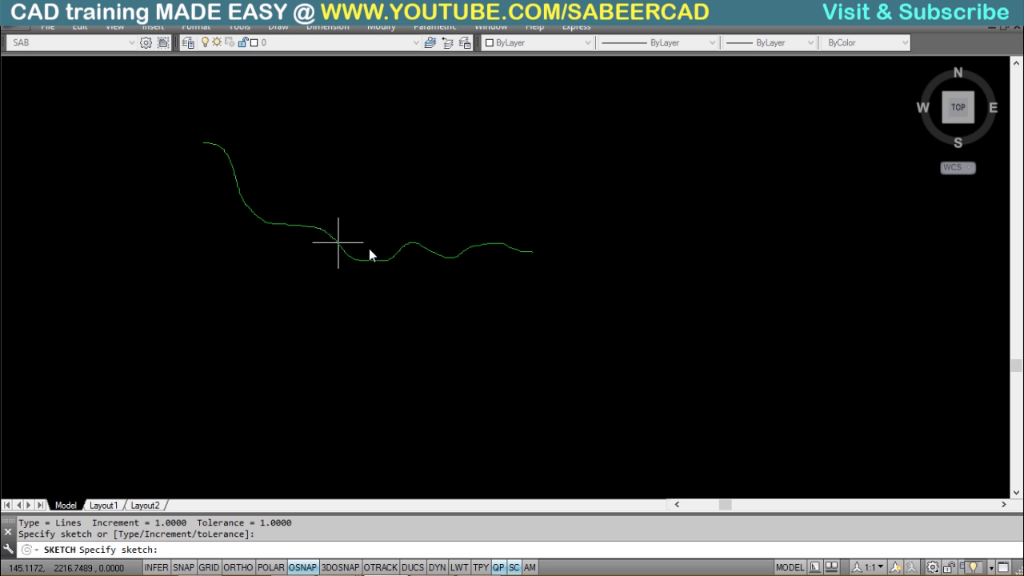
mouse_move(656, 196)
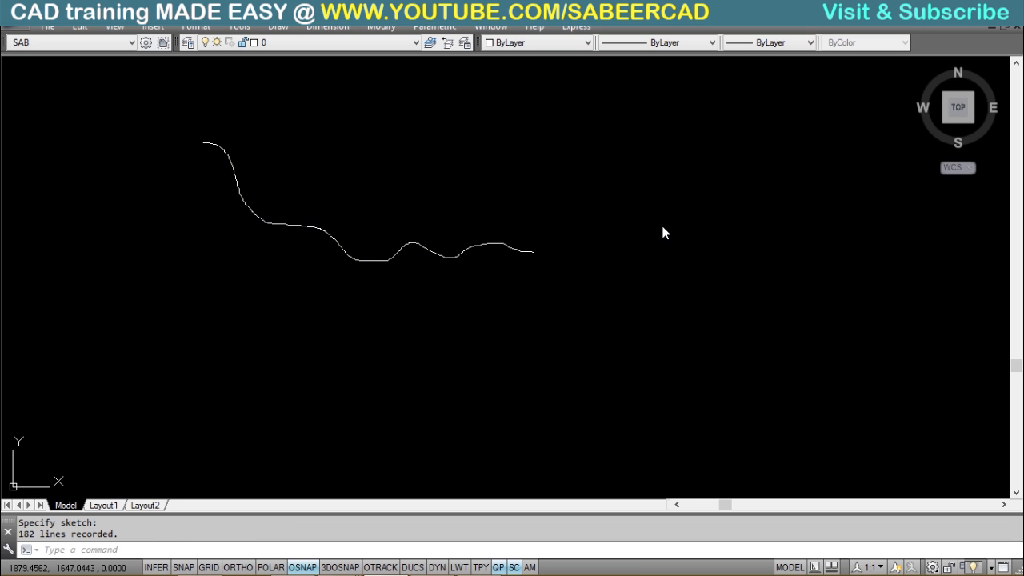
mouse_move(40, 569)
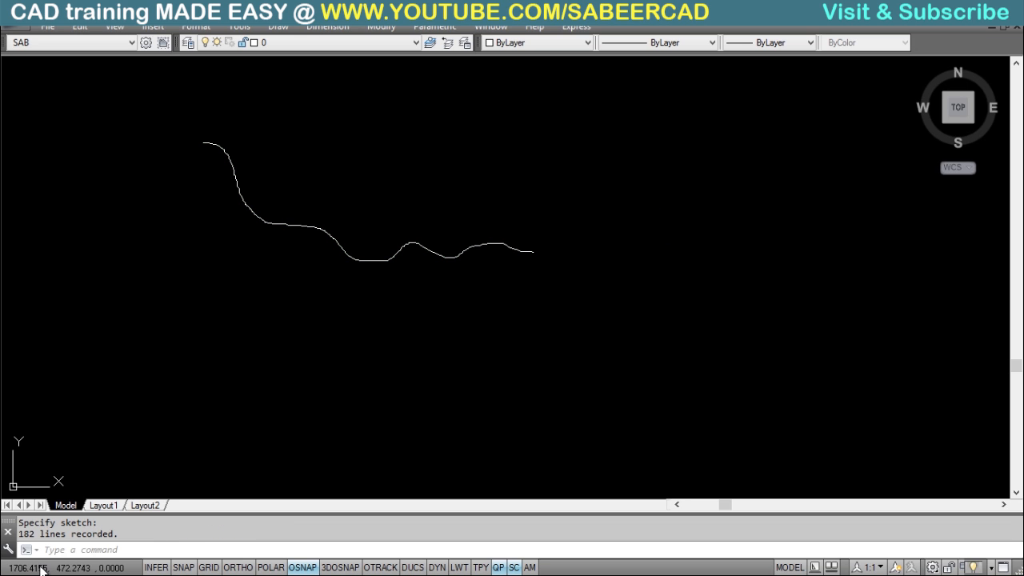
left_click(28, 551)
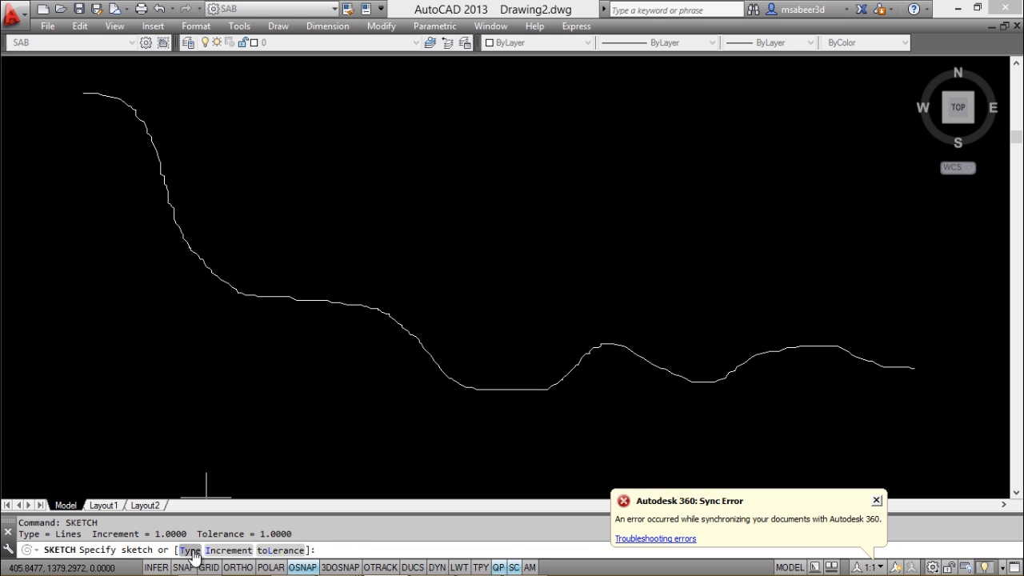
Step: Switch the SKETCH Type option to Polyline for the second curve
type("T")
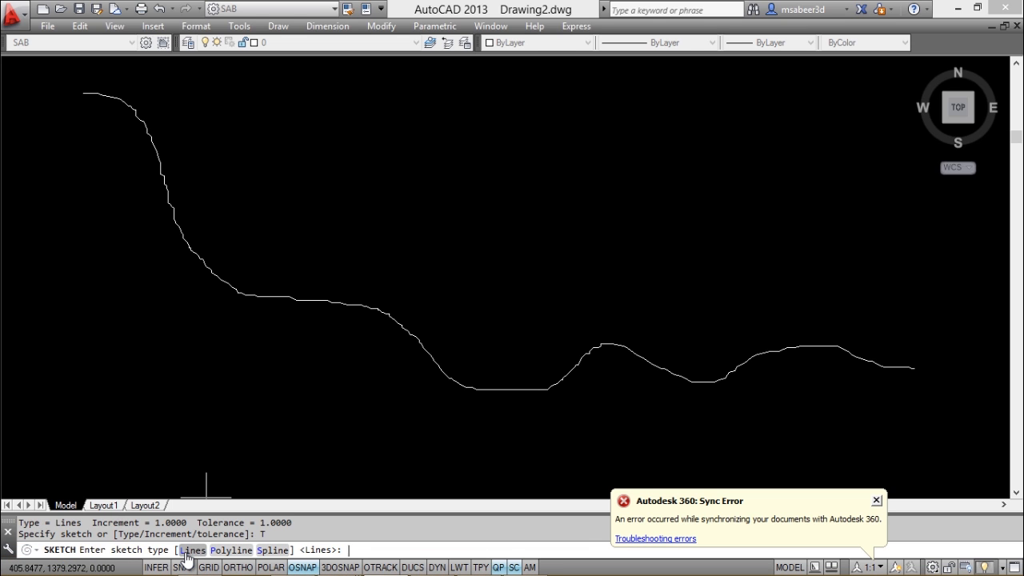
left_click(877, 499)
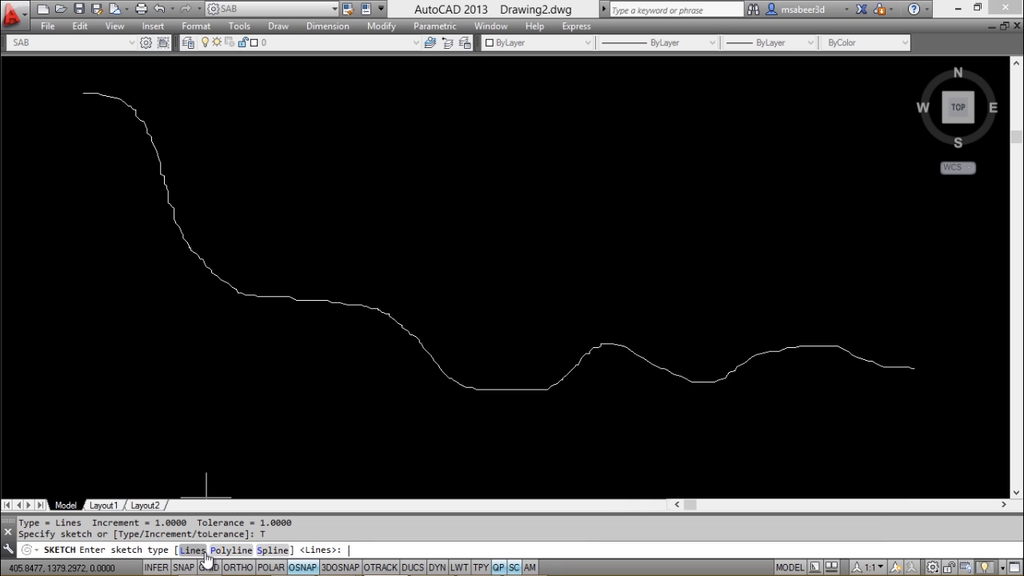
mouse_move(206, 561)
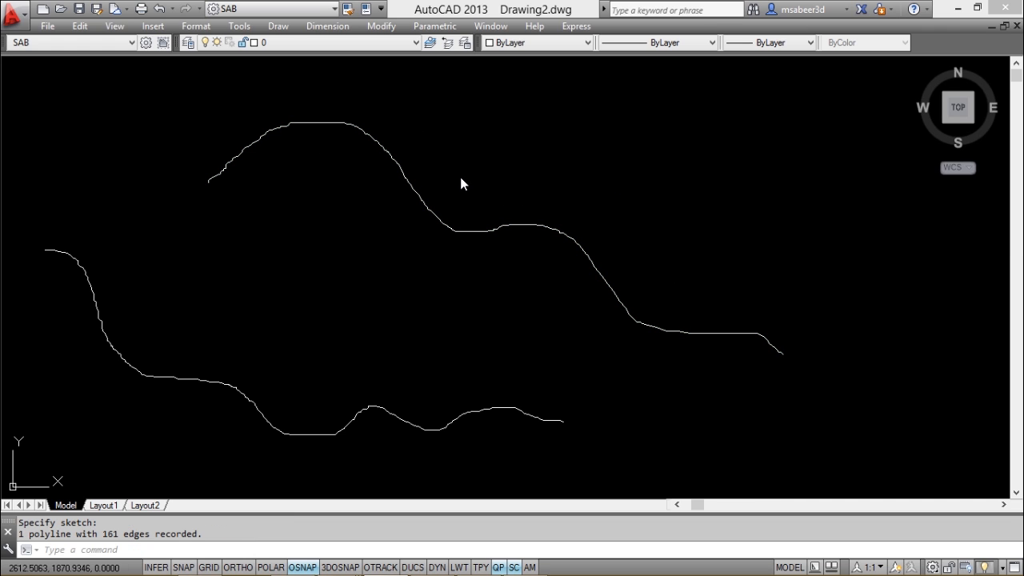
Step: Inspect the upper curve as a single polyline, then choose SKETCH's Increment option
left_click(448, 232)
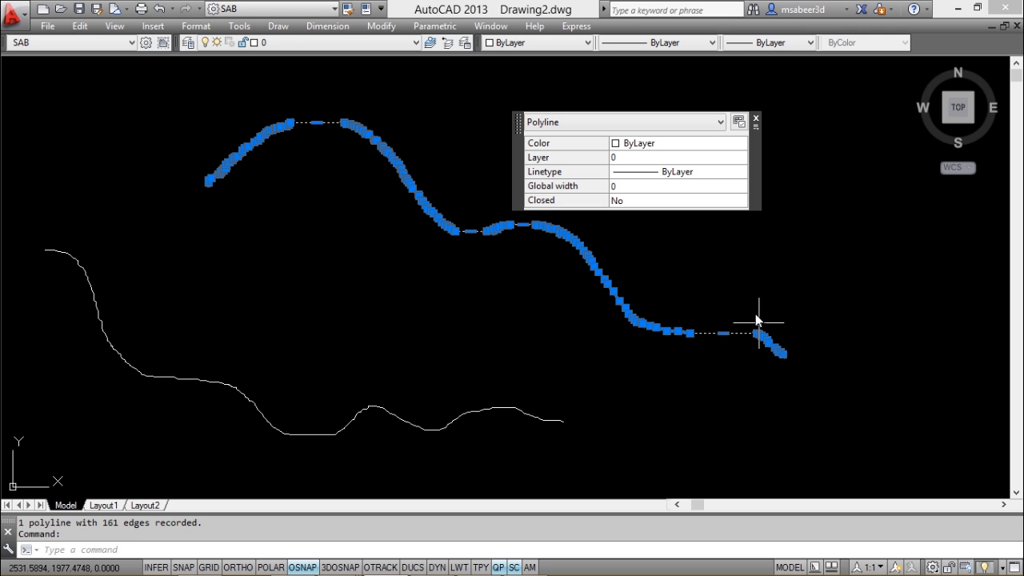
mouse_move(739, 301)
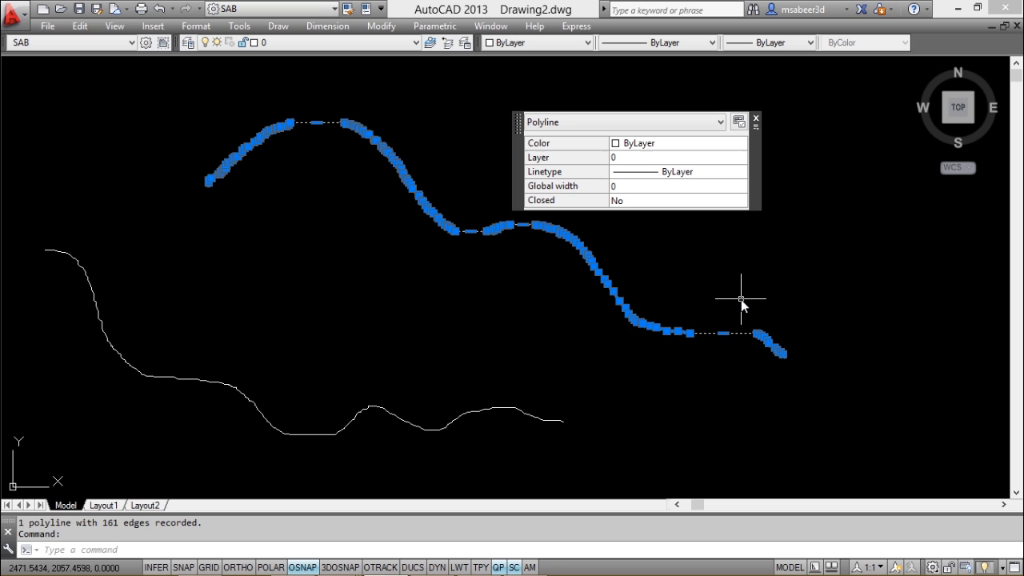
key("Escape")
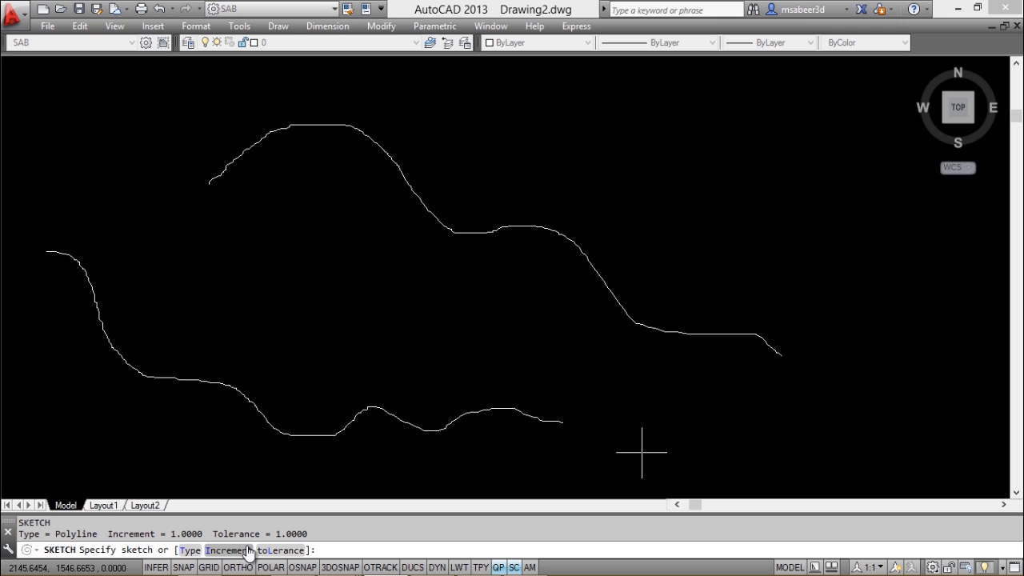
type("i")
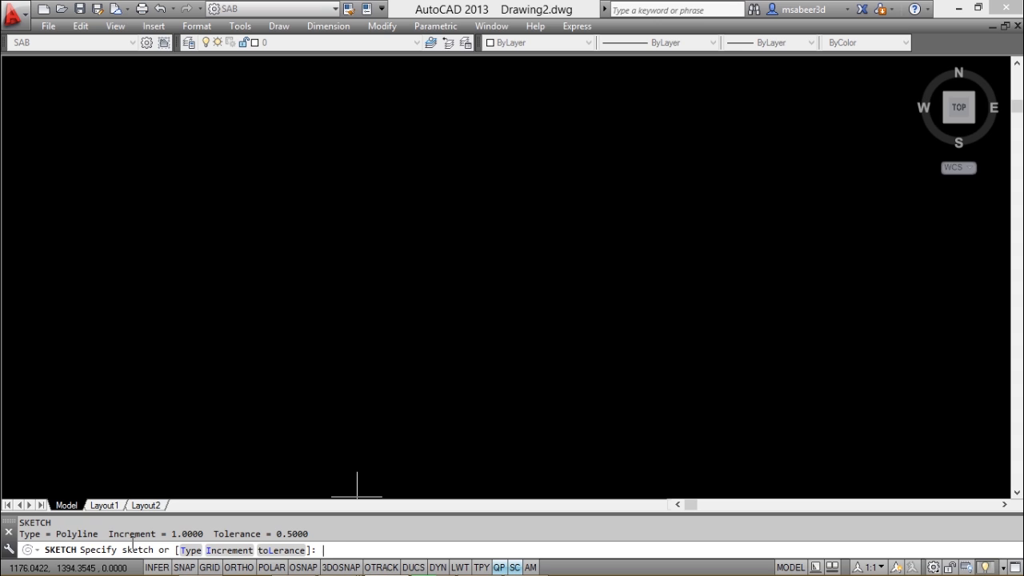
Step: Set SKETCH to spline type with a 0.5 fit tolerance
type("t")
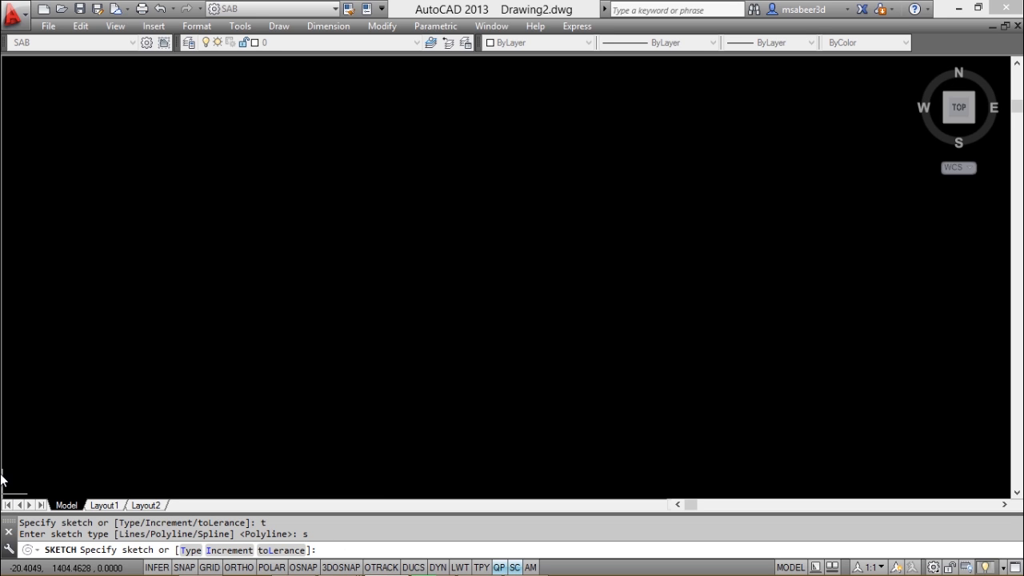
type("1")
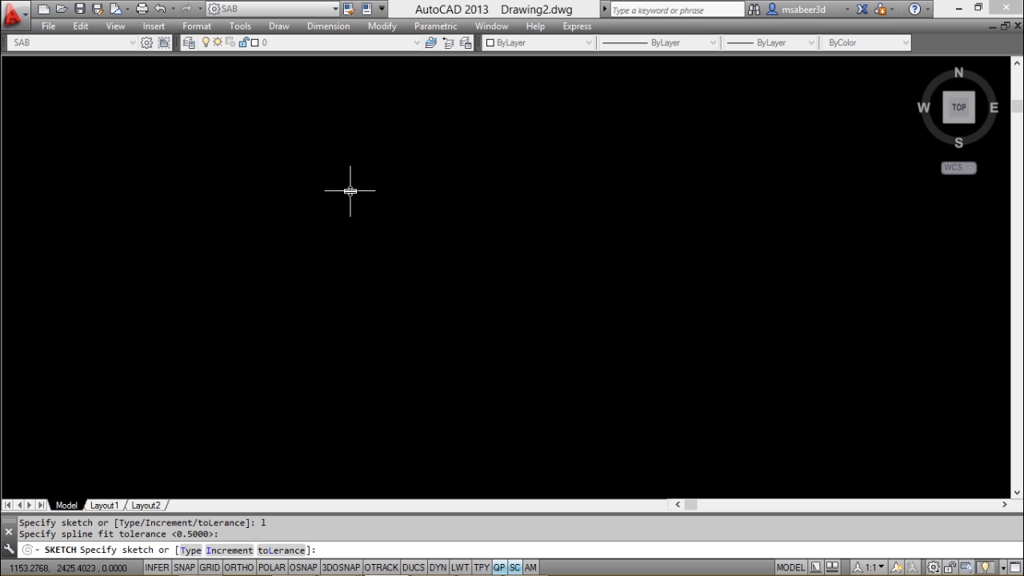
mouse_move(333, 184)
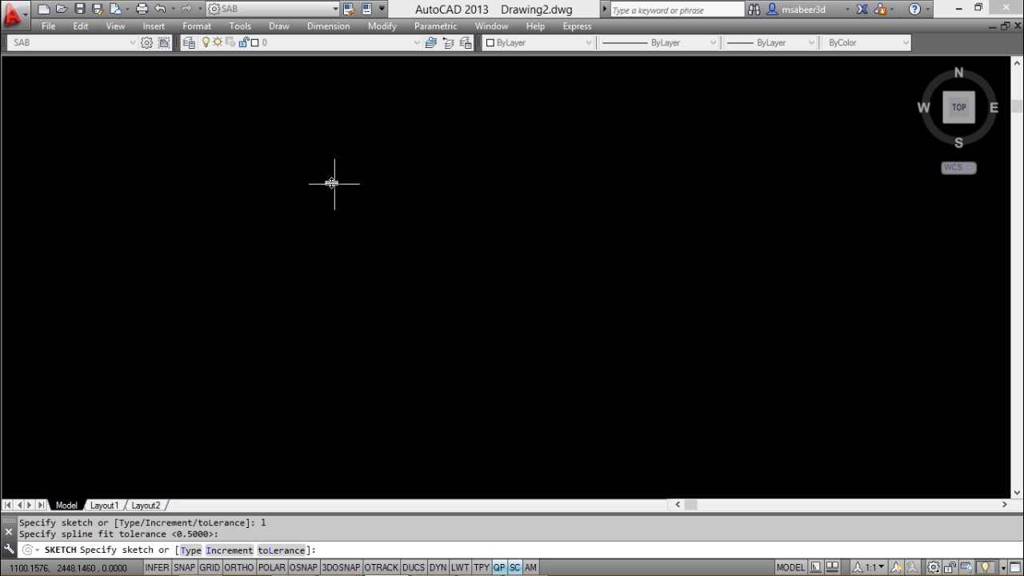
mouse_move(371, 154)
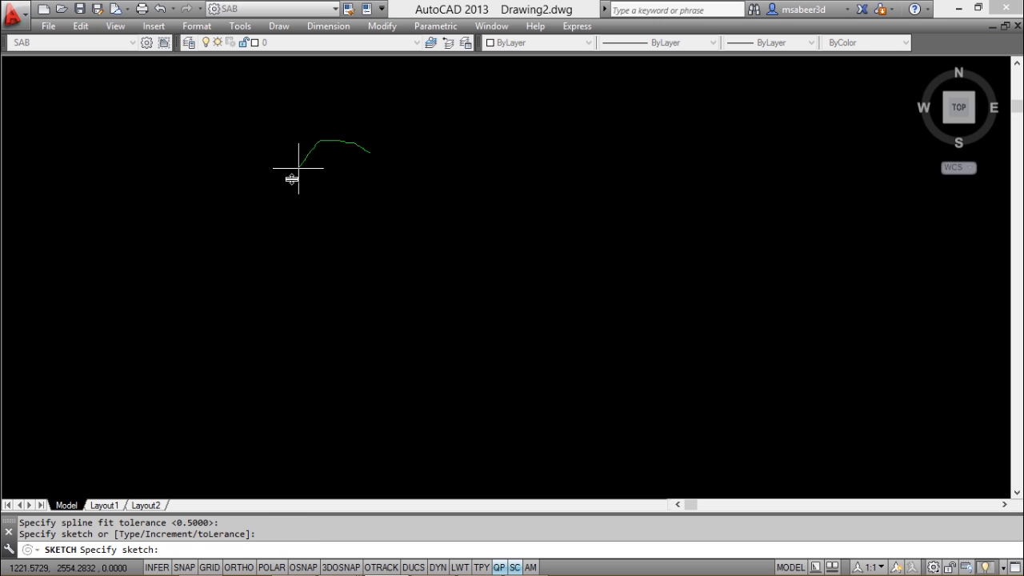
Step: Sketch the palm's fronds and curving trunk as nine splines, then start CP
left_click_drag(297, 168, 371, 152)
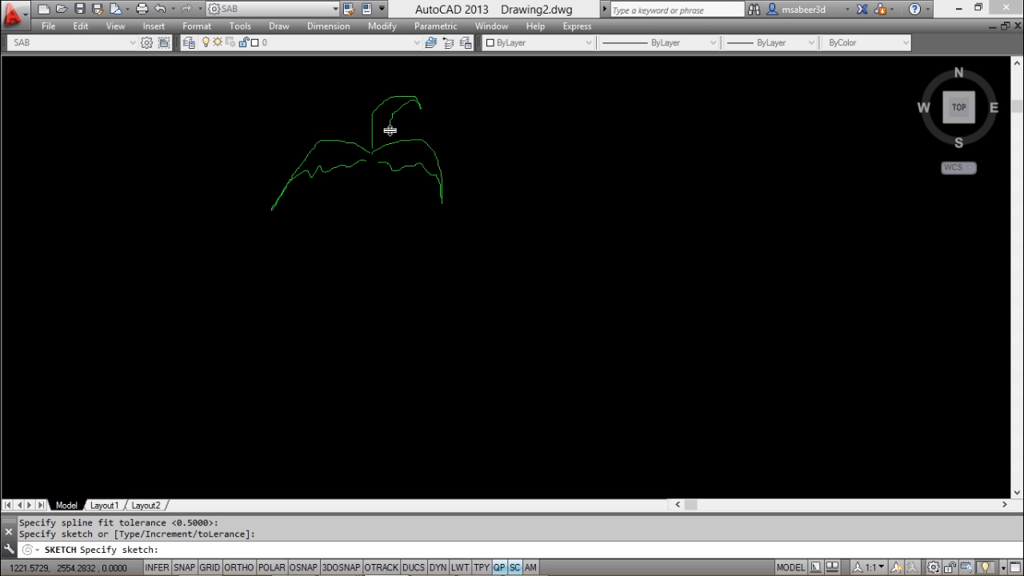
left_click_drag(390, 128, 275, 129)
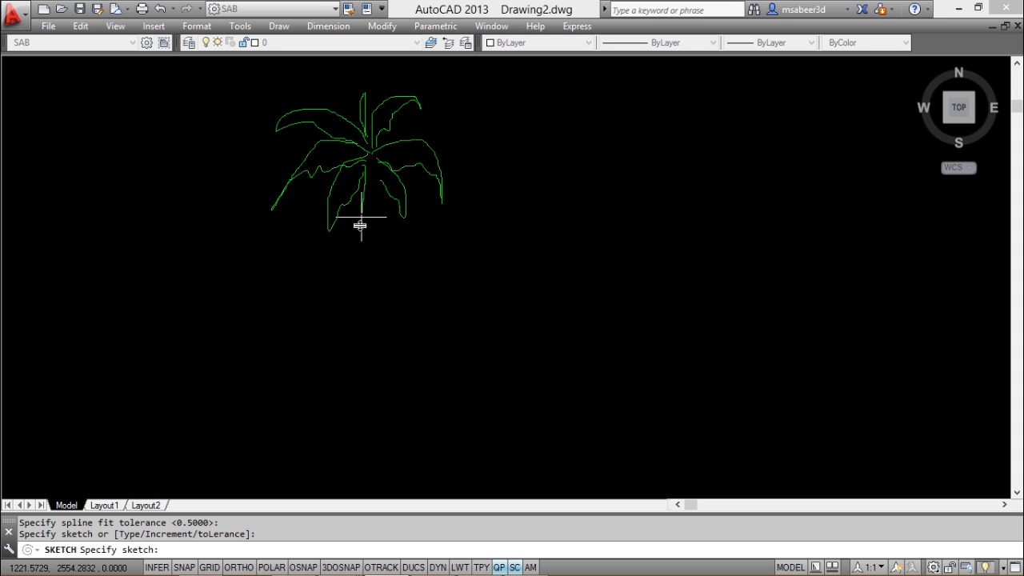
left_click_drag(360, 227, 249, 414)
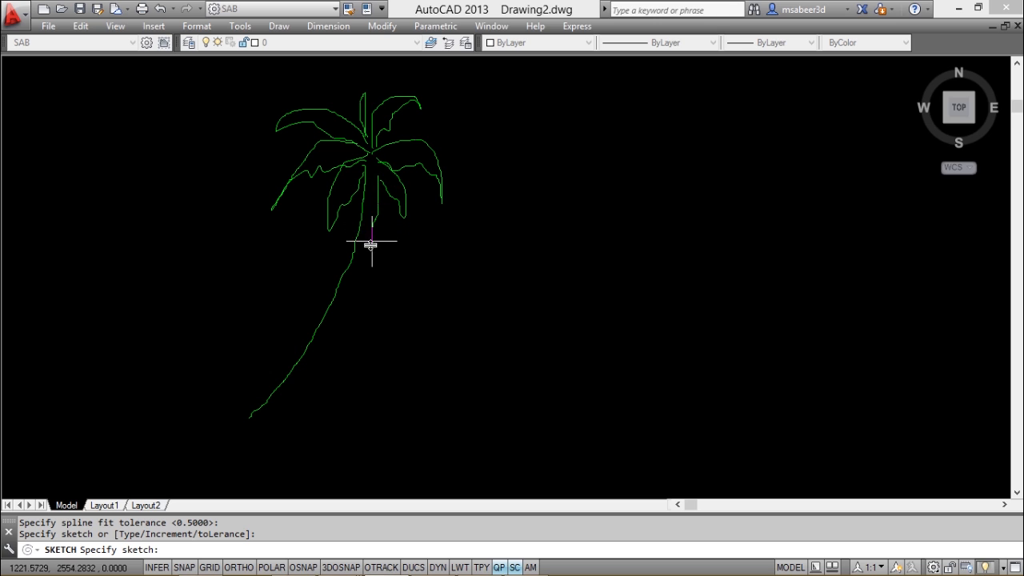
mouse_move(326, 369)
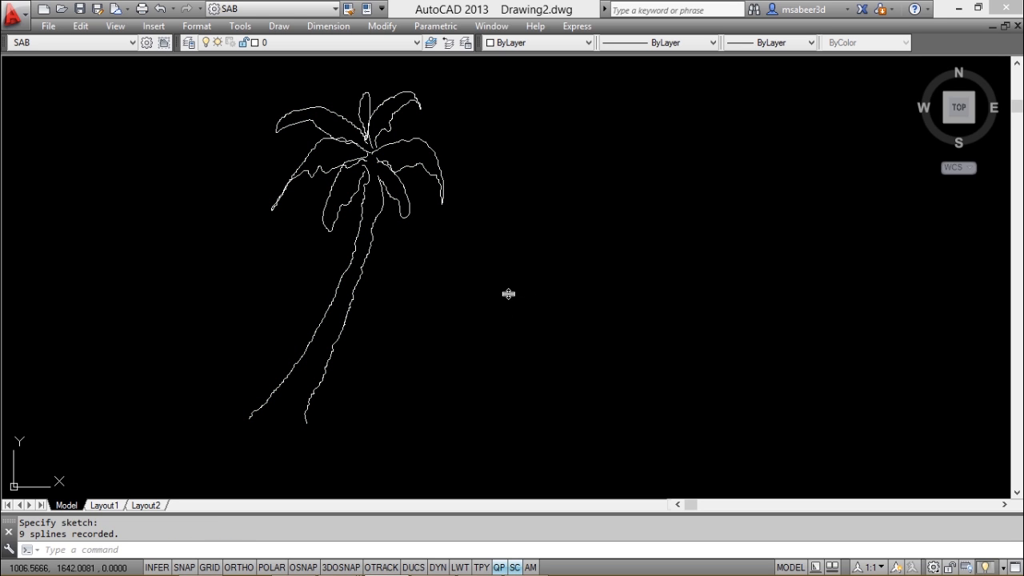
type("cp")
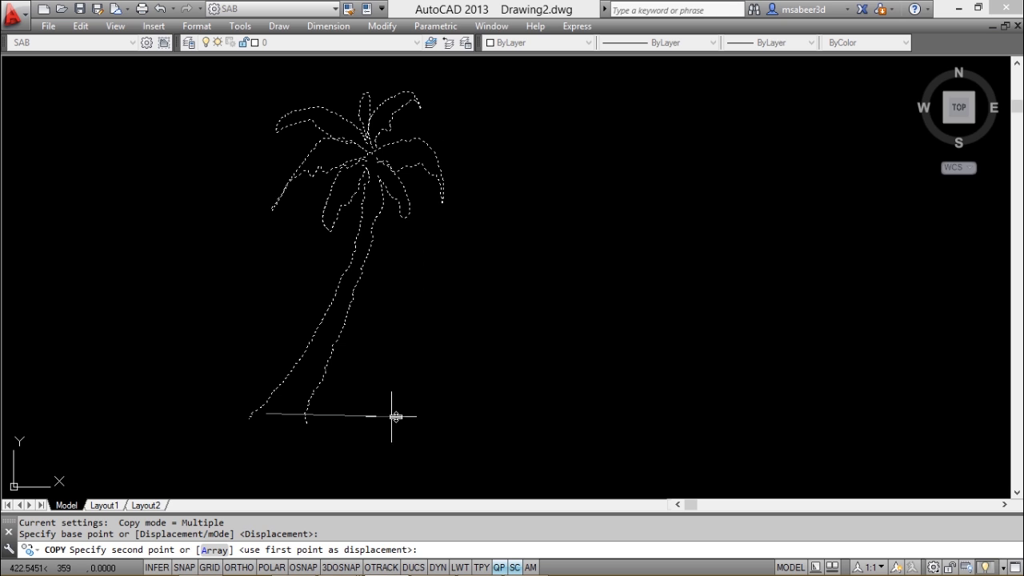
Step: Place the tree copy to the right and scale it down below factor 1
left_click(502, 358)
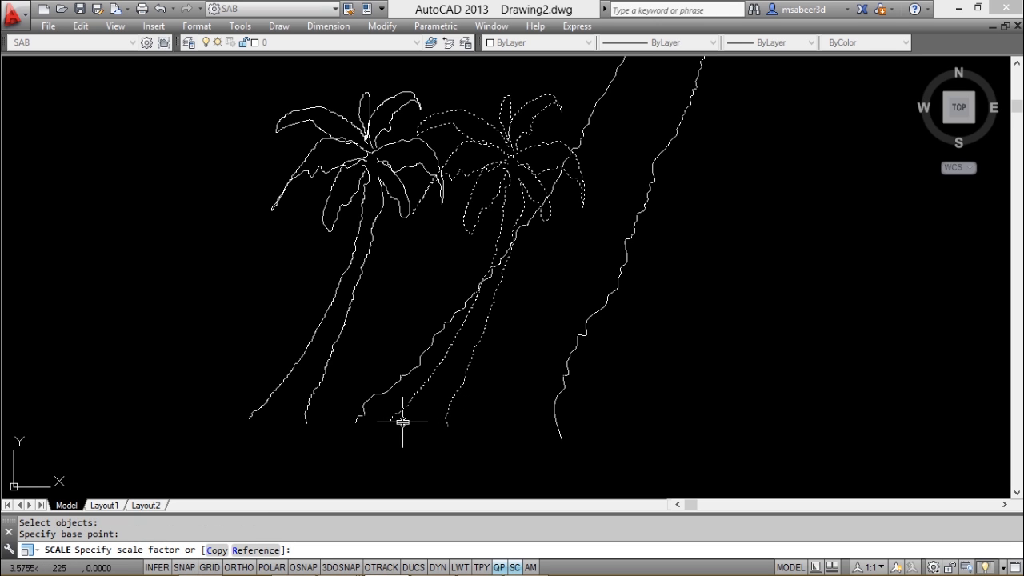
type("0")
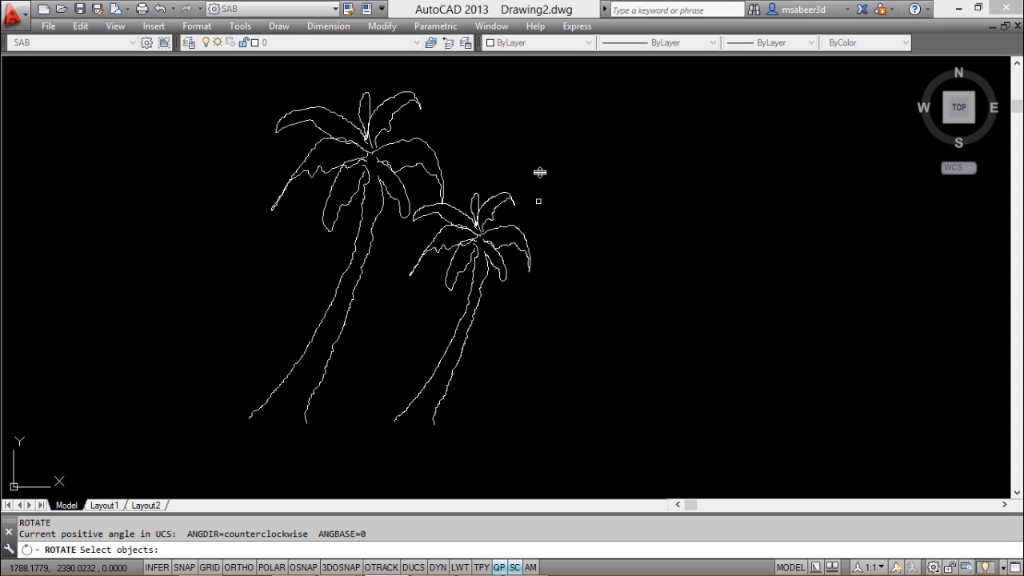
Step: Window-select the smaller tree's crown as the ROTATE objects
left_click_drag(541, 172, 452, 295)
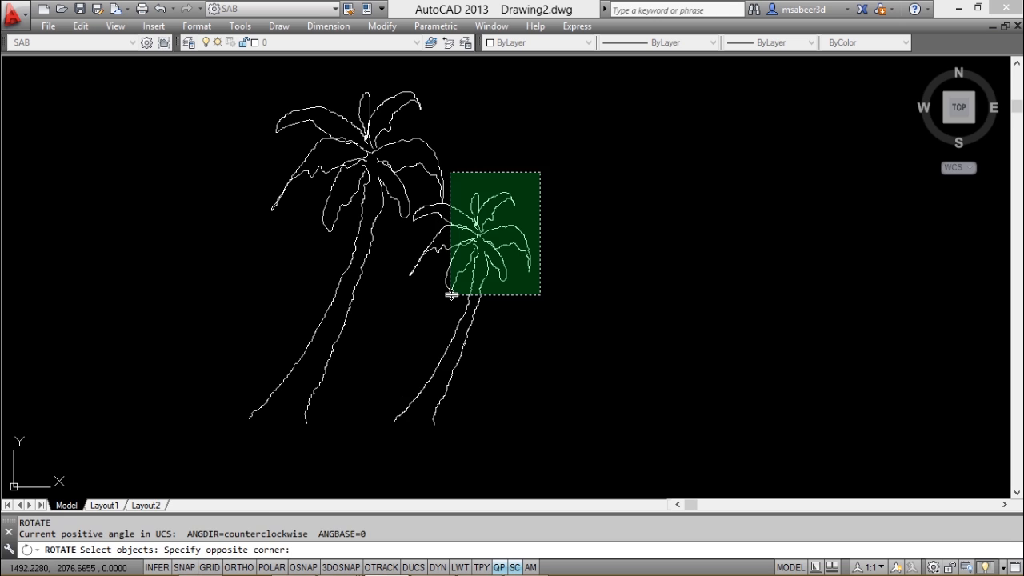